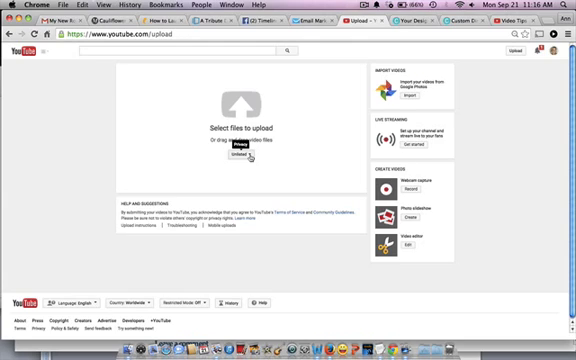
# - Set the YouTube upload's privacy to Unlisted
pyautogui.click(244, 156)
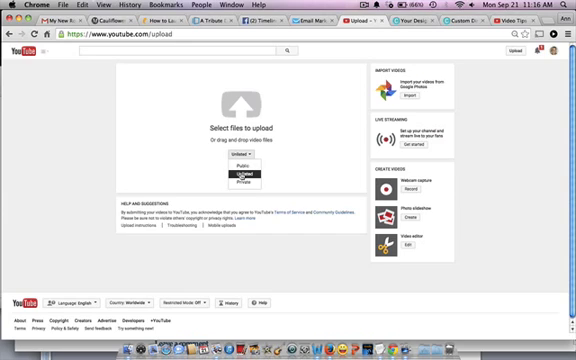
pyautogui.click(240, 156)
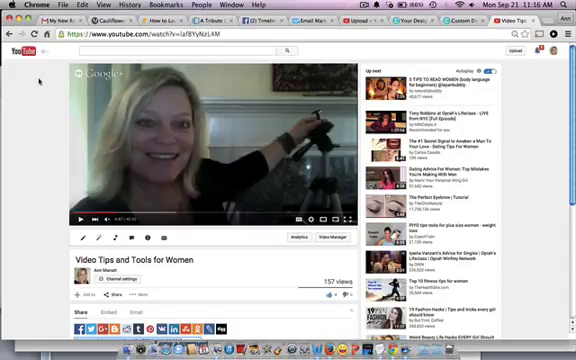
pyautogui.moveTo(40, 78)
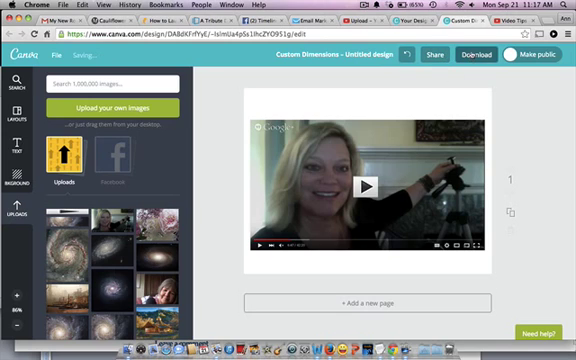
# - Download the Canva thumbnail design with the play symbol over the video frame
pyautogui.click(486, 54)
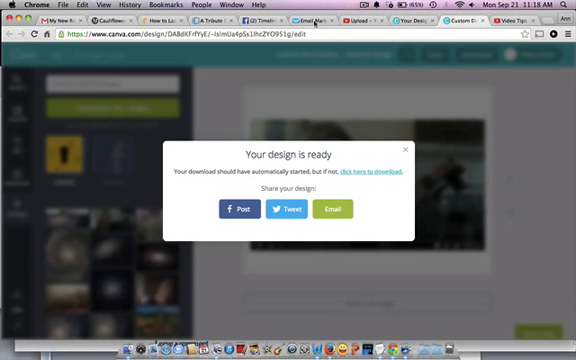
# - Dismiss the 'Your design is ready' dialog once the thumbnail has downloaded
pyautogui.click(371, 176)
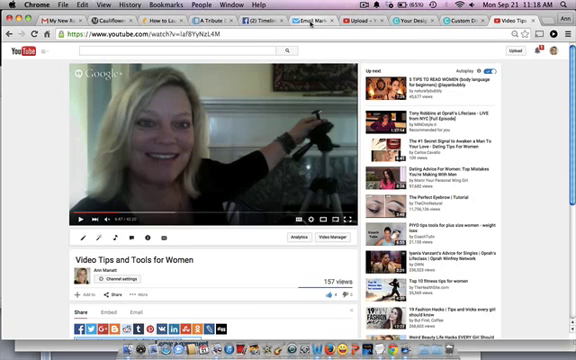
# - Switch to the Email Marketing tab to return to the GetResponse draft
pyautogui.click(237, 17)
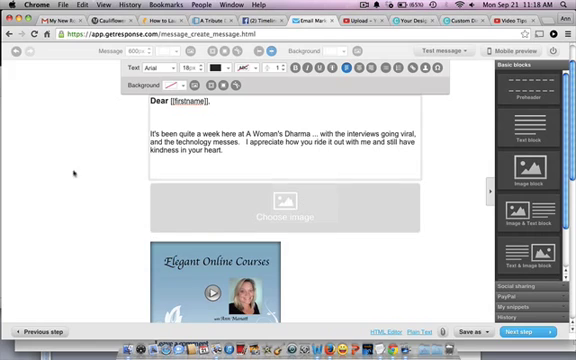
# - Scroll down the email draft to the Elegant Online Courses image
pyautogui.scroll(-3)
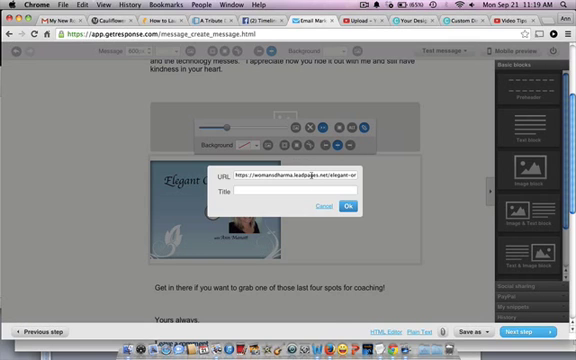
# - Replace the image's Leadpages link with the YouTube video's youtu.be share URL
pyautogui.click(298, 175)
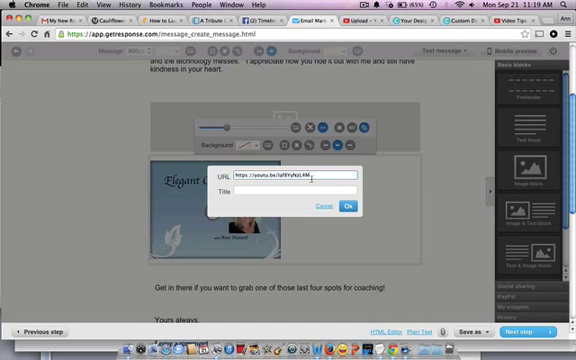
pyautogui.click(352, 204)
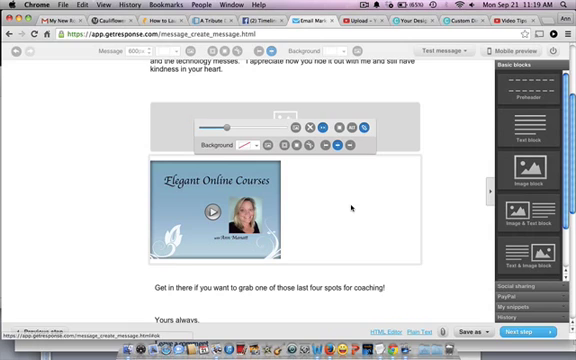